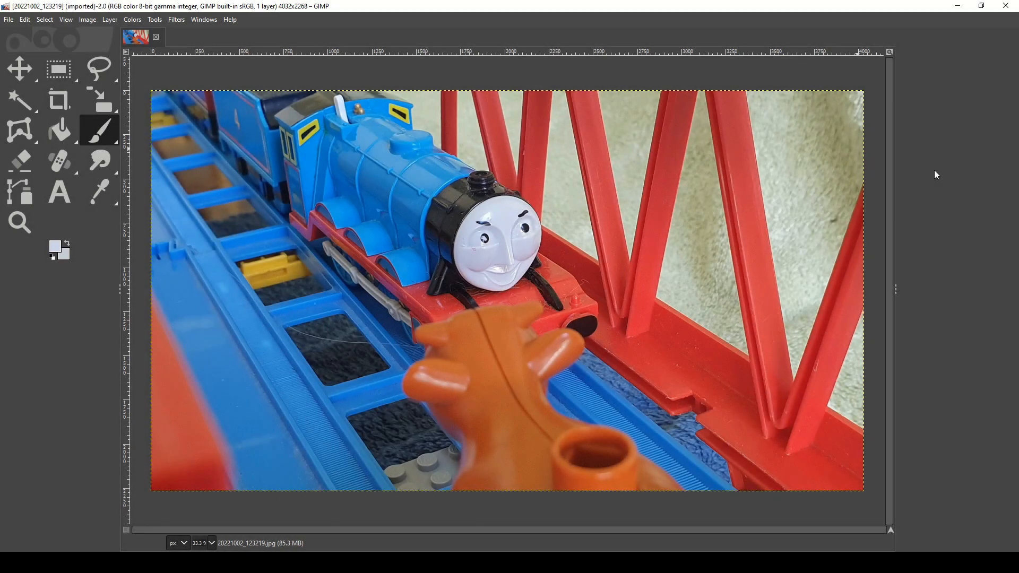
- Show the Layers and Tool Options panels from the Windows menu
left_click(203, 19)
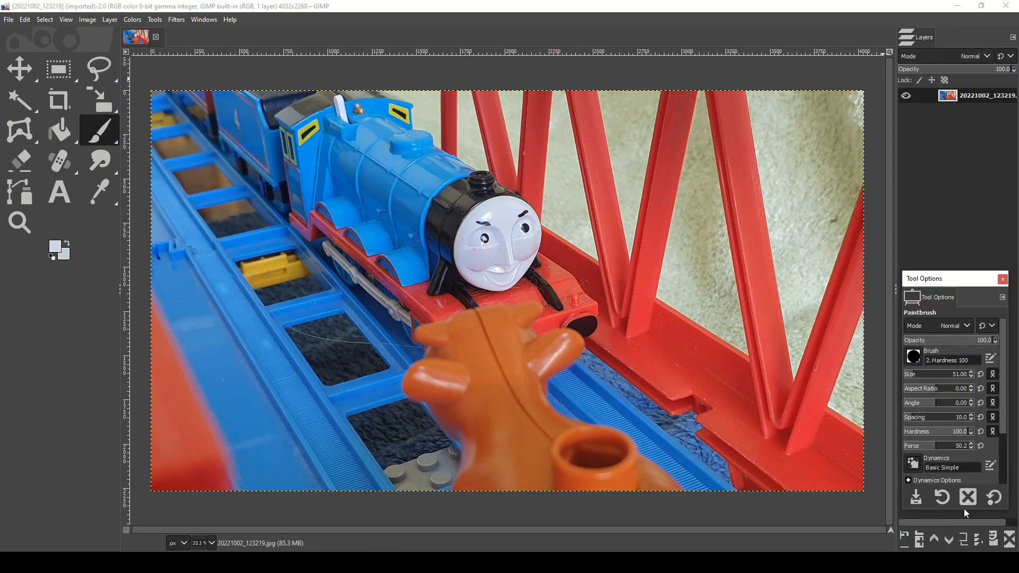
mouse_move(99, 68)
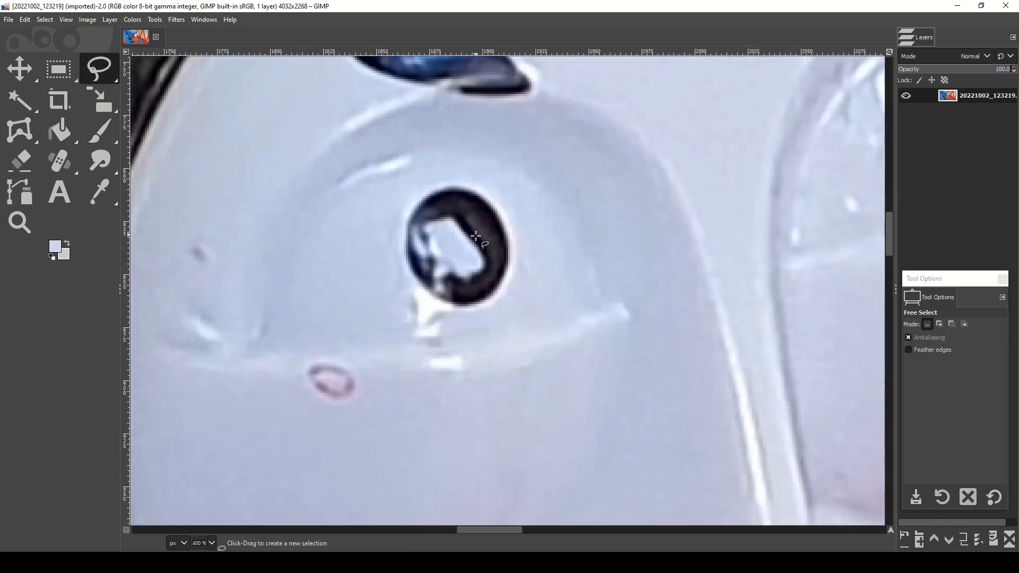
- Trace the left pupil with Free Select and paste it as a new 'Left Eye' layer
left_click(212, 543)
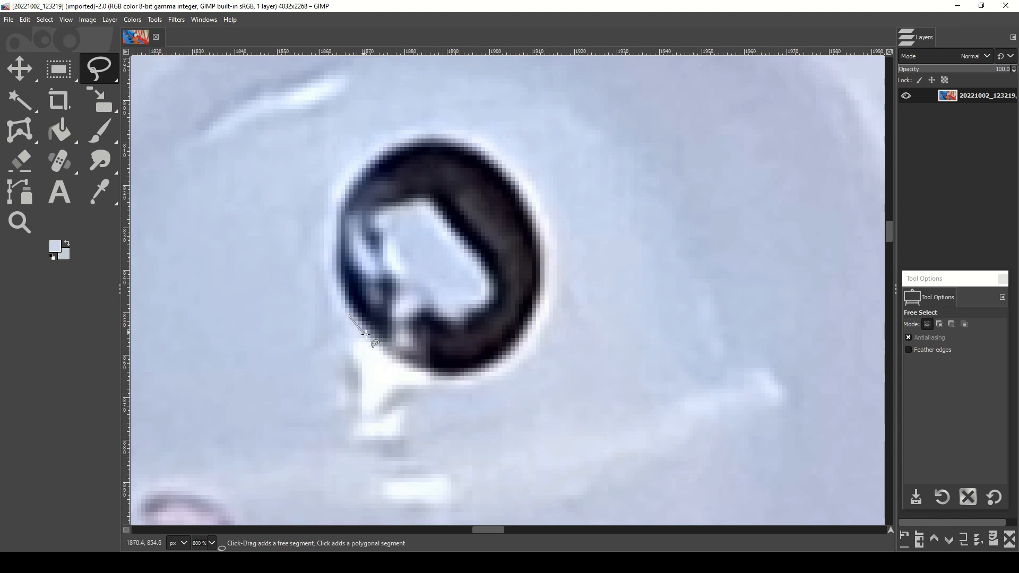
left_click_drag(364, 331, 503, 373)
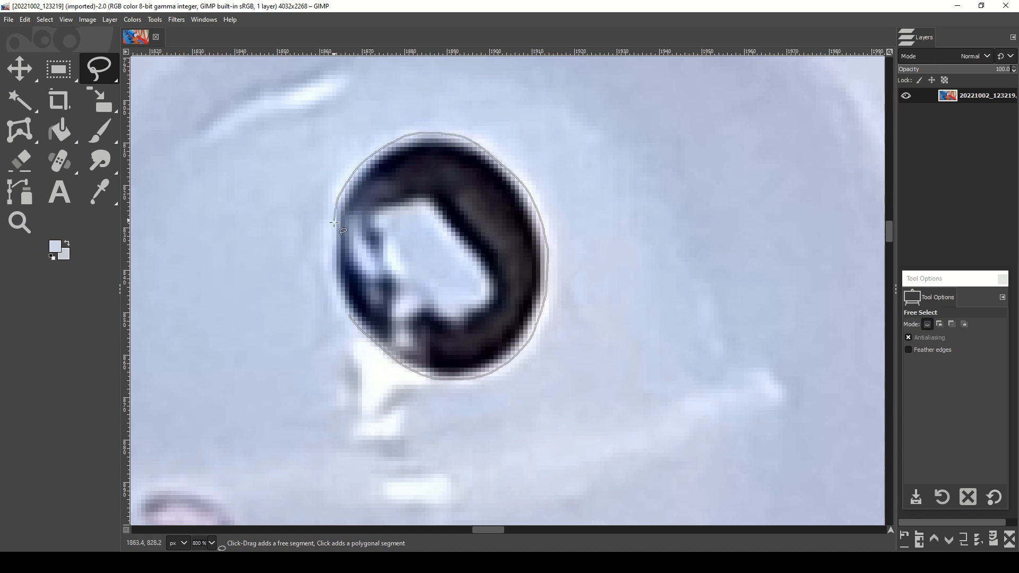
left_click(349, 315)
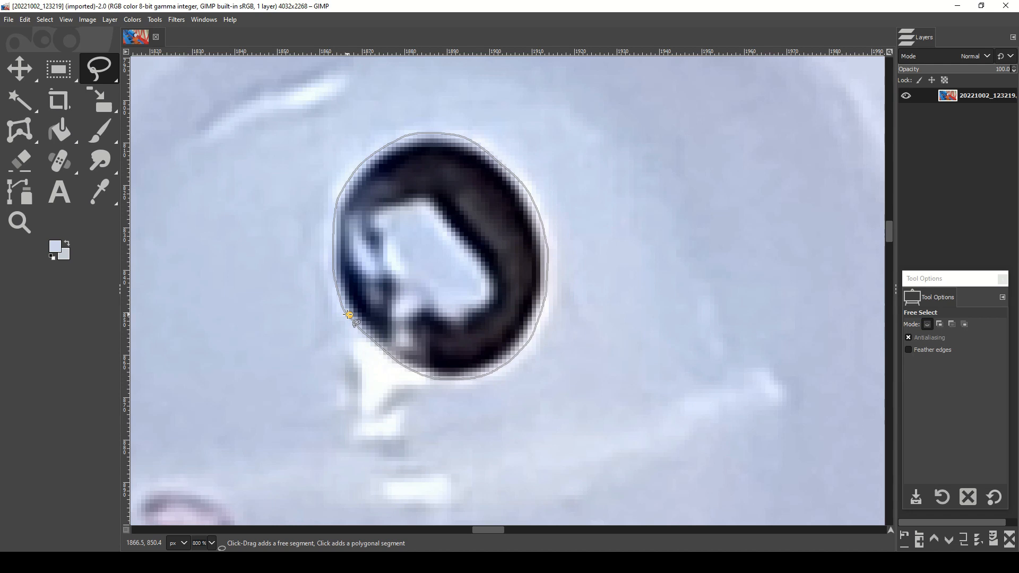
left_click(24, 19)
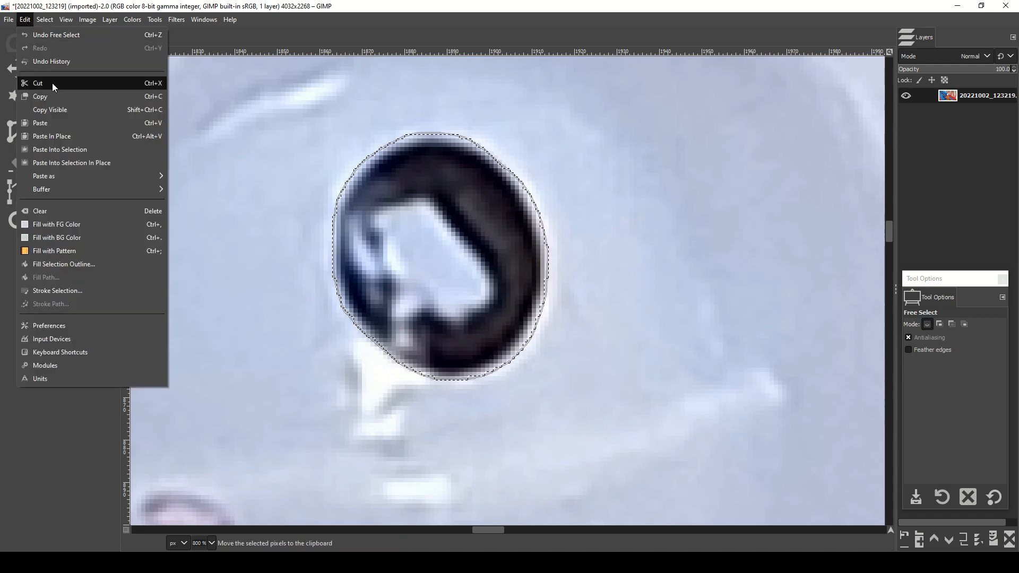
left_click(40, 96)
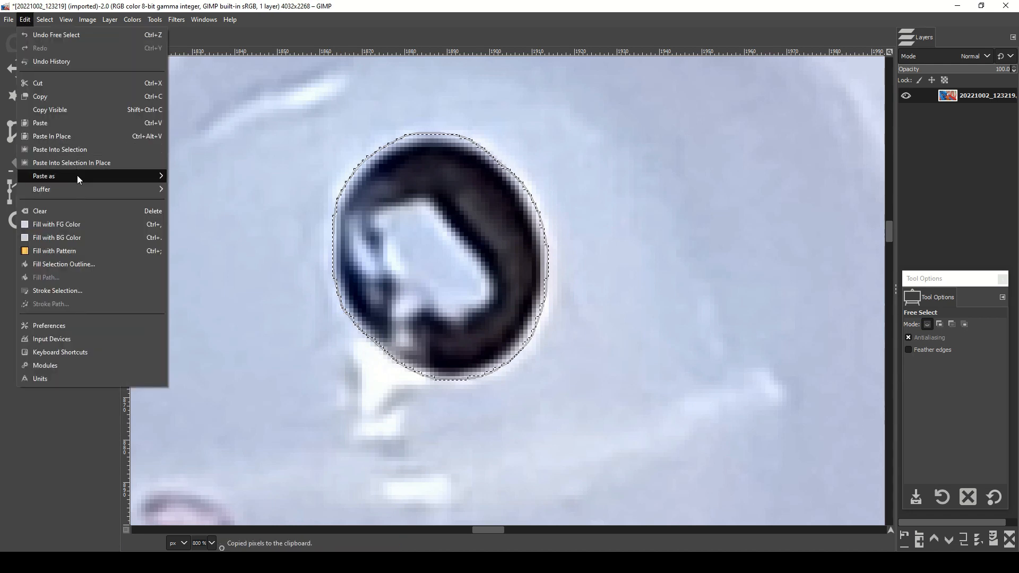
left_click(51, 136)
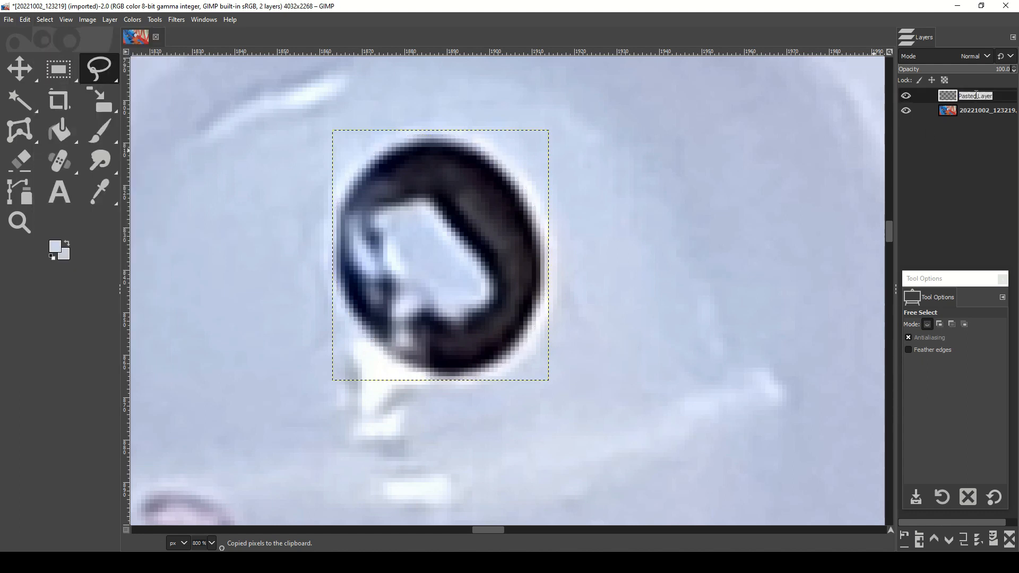
type("Left Eye")
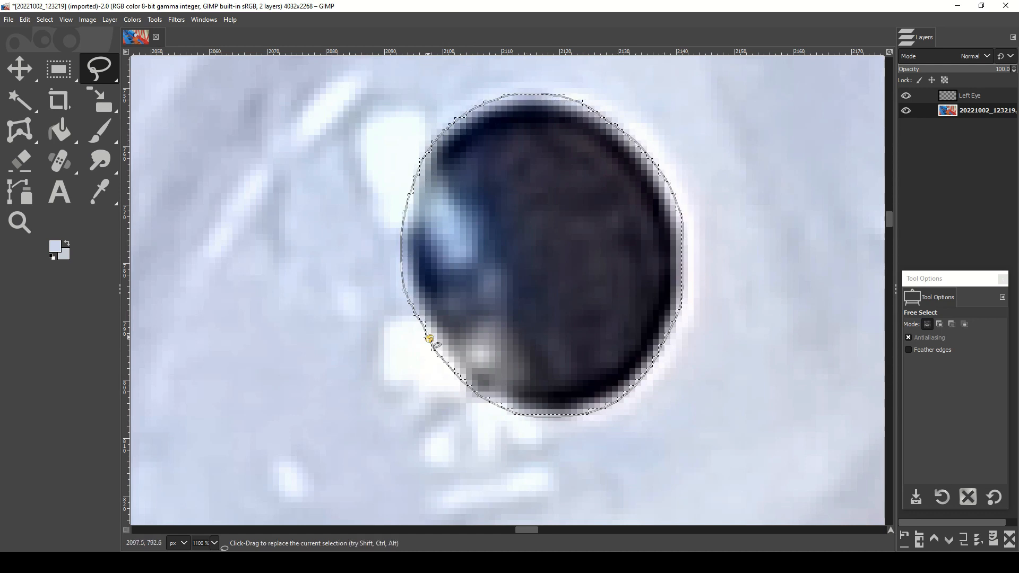
- Finish the right pupil selection, clear it, and add a new 'Eyes' layer
left_click(45, 19)
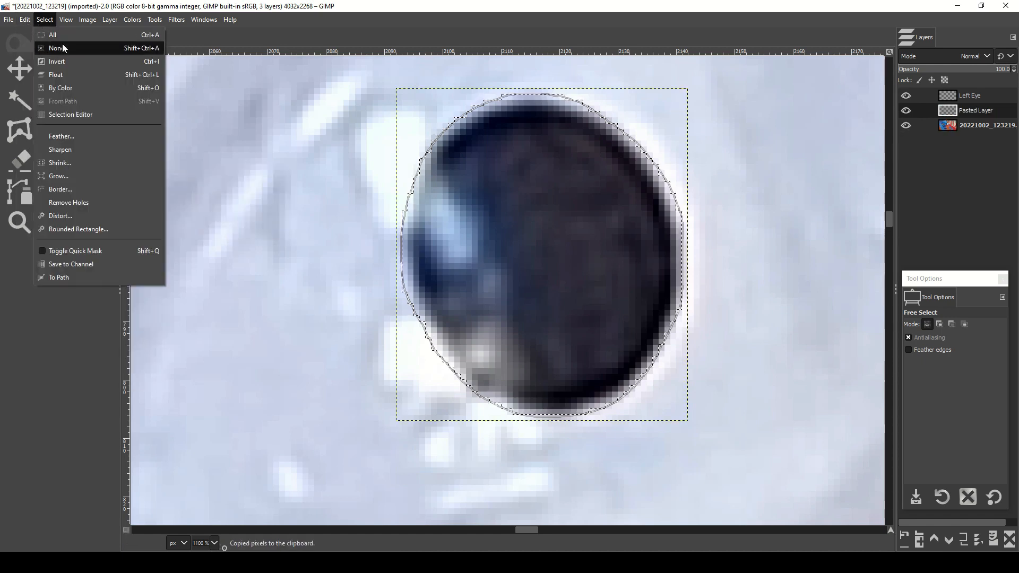
left_click(57, 48)
type("Right Eye")
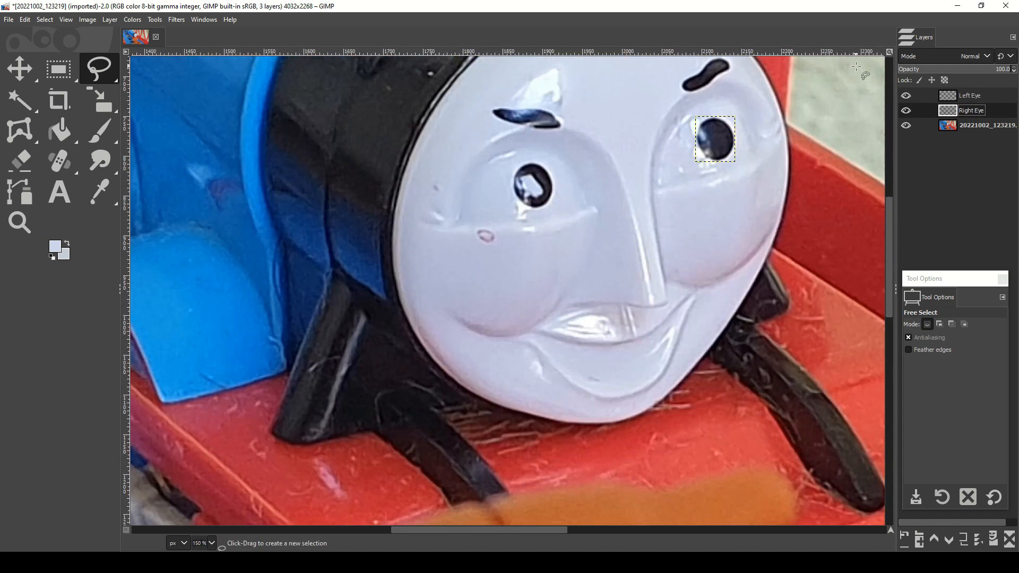
left_click(905, 96)
type("Eyes")
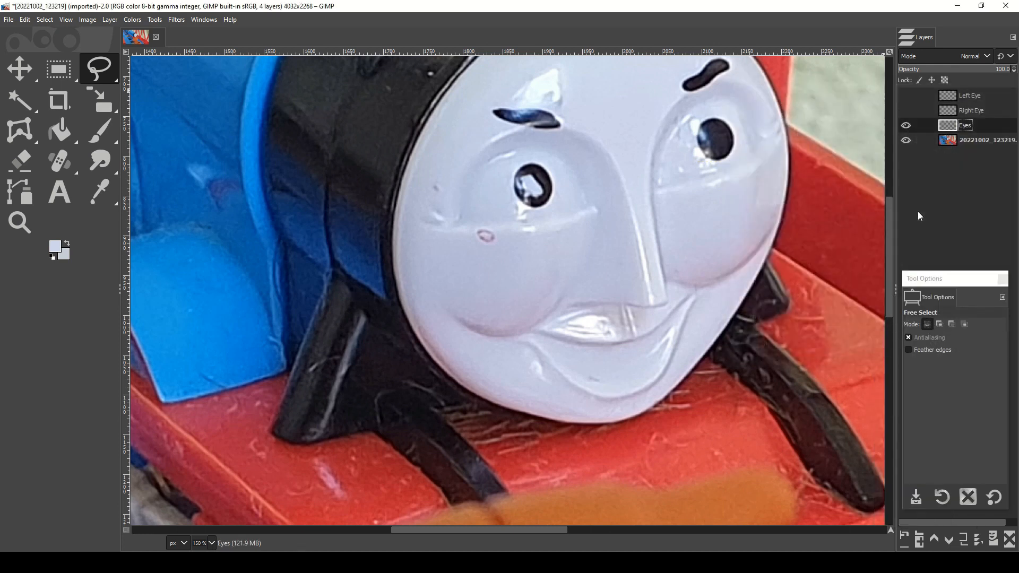
- Sample the pale face colour and airbrush it over the left and right pupils
left_click(100, 129)
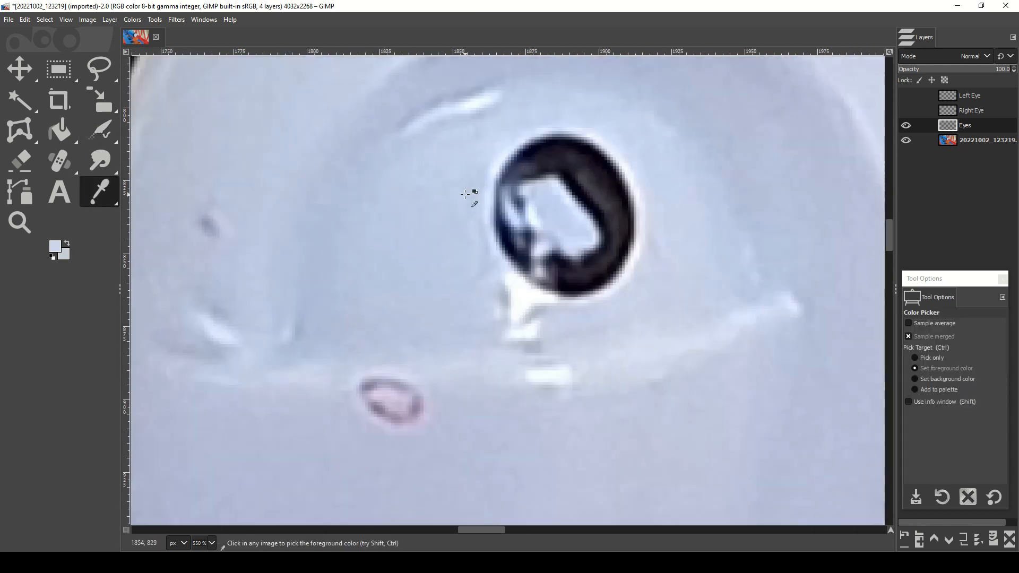
left_click(99, 129)
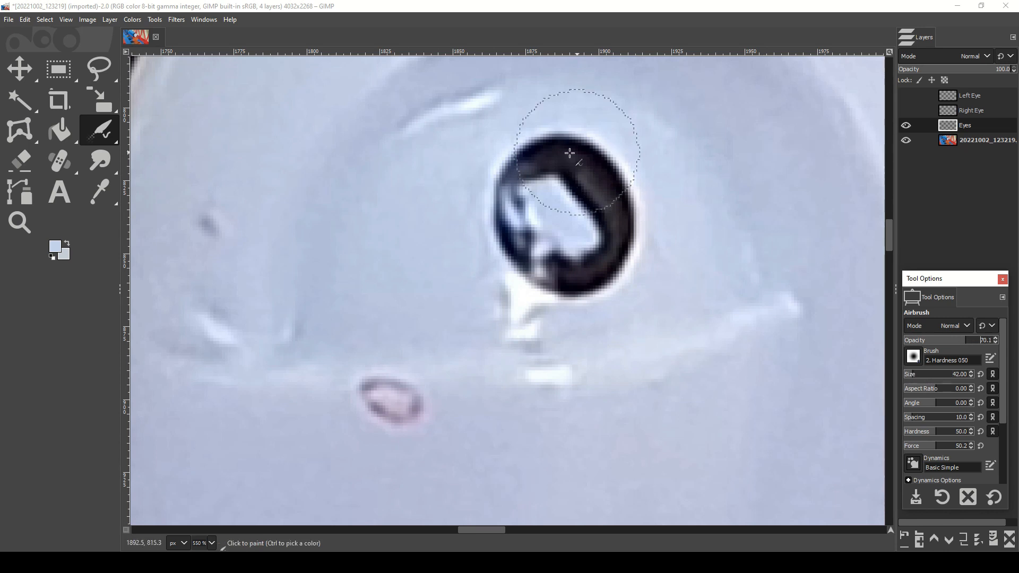
left_click_drag(569, 153, 564, 292)
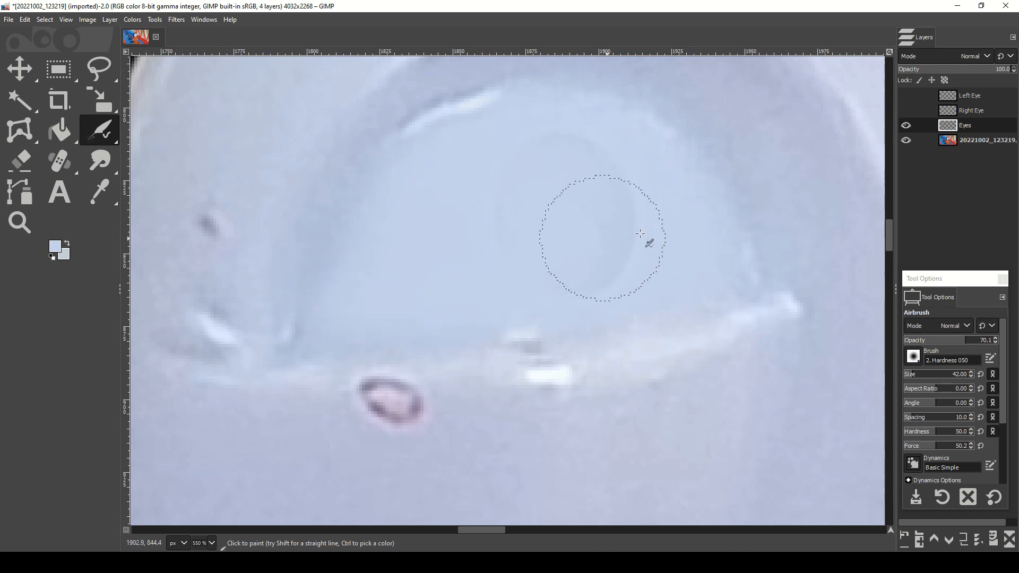
mouse_move(590, 236)
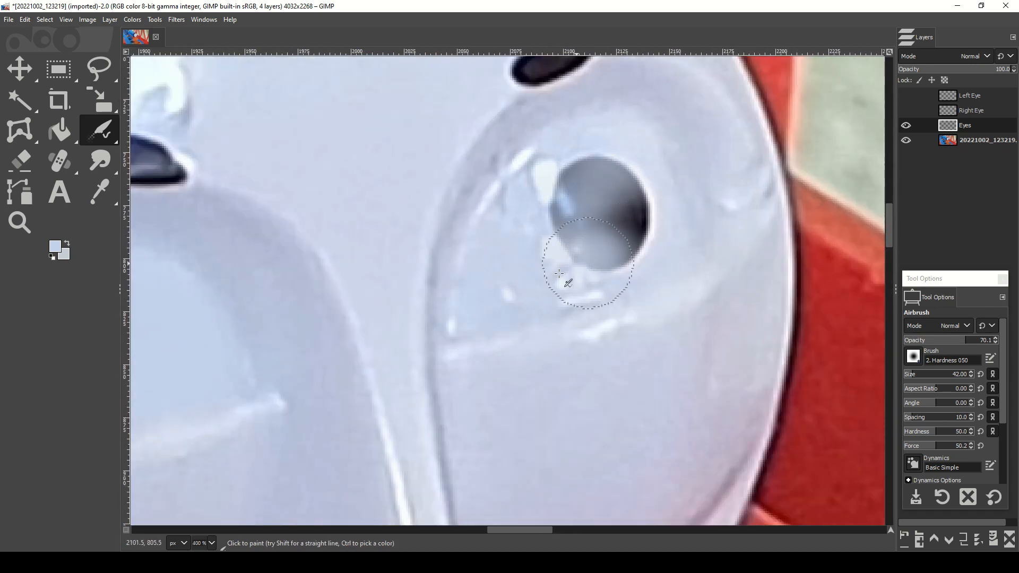
left_click_drag(559, 272, 634, 182)
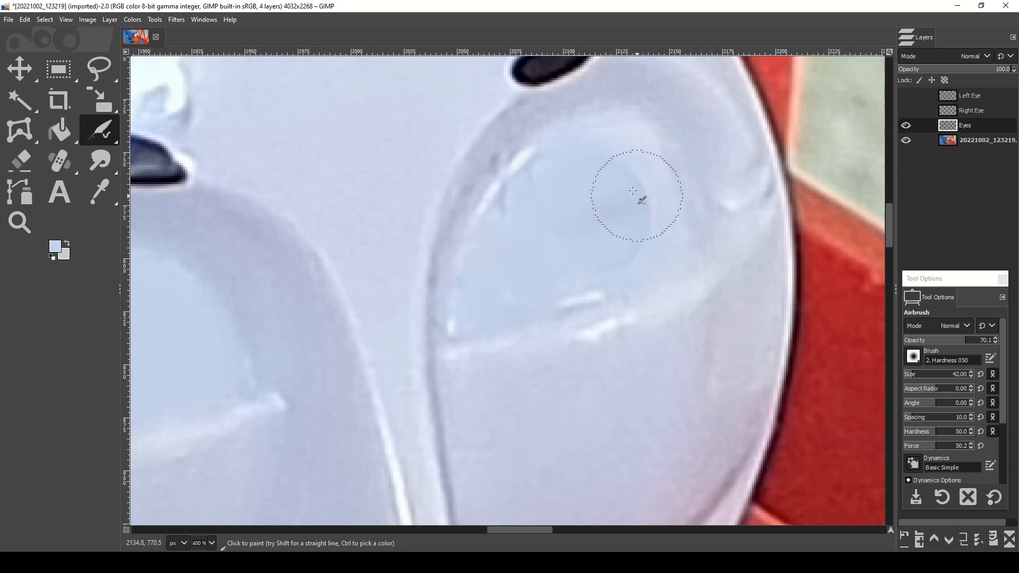
mouse_move(539, 167)
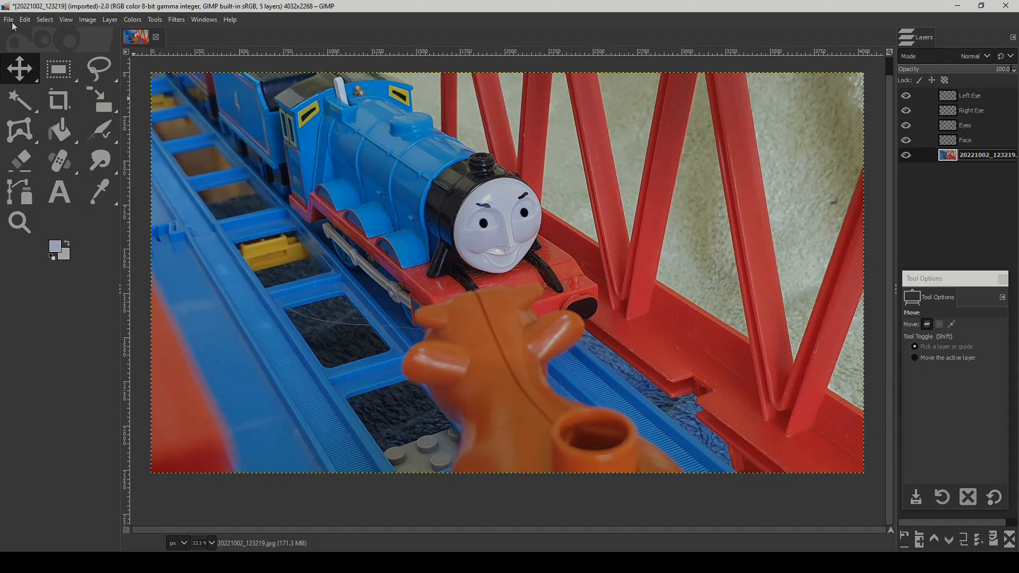
- Open the green engine photo 20221002_125149.jpg
left_click(9, 19)
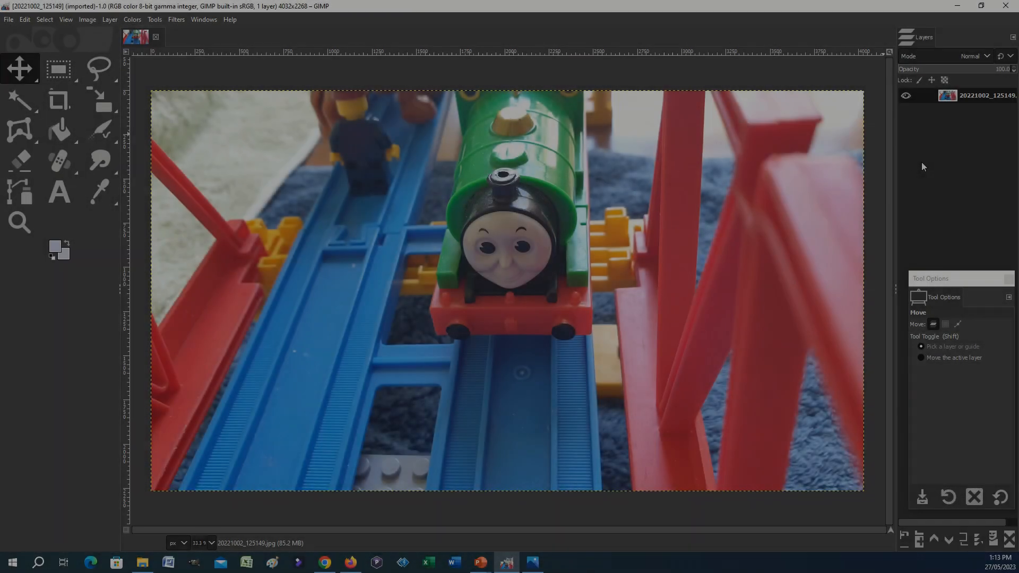
- Trace both of the green engine's pupils with Free Select
left_click(98, 68)
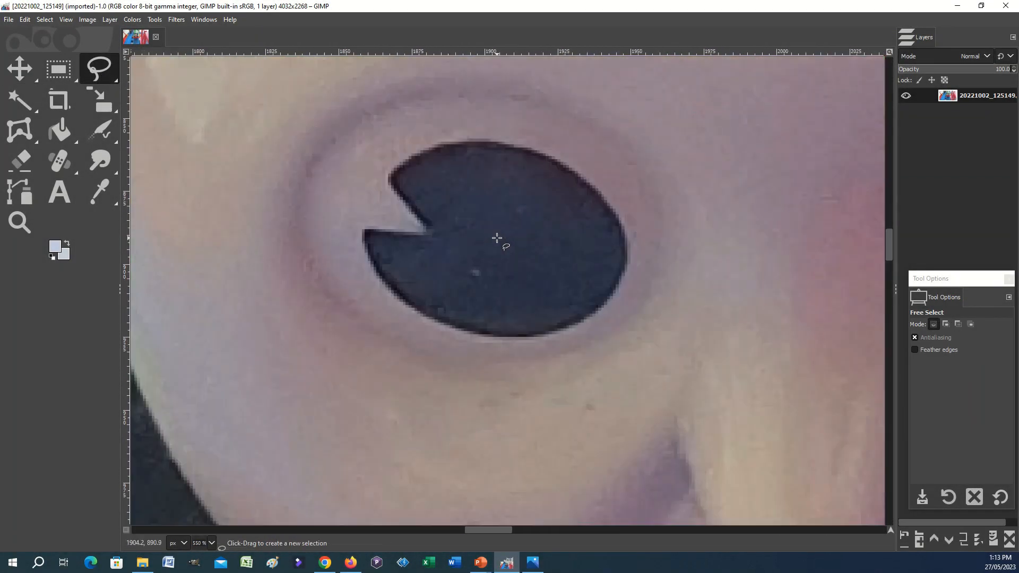
left_click_drag(380, 283, 558, 335)
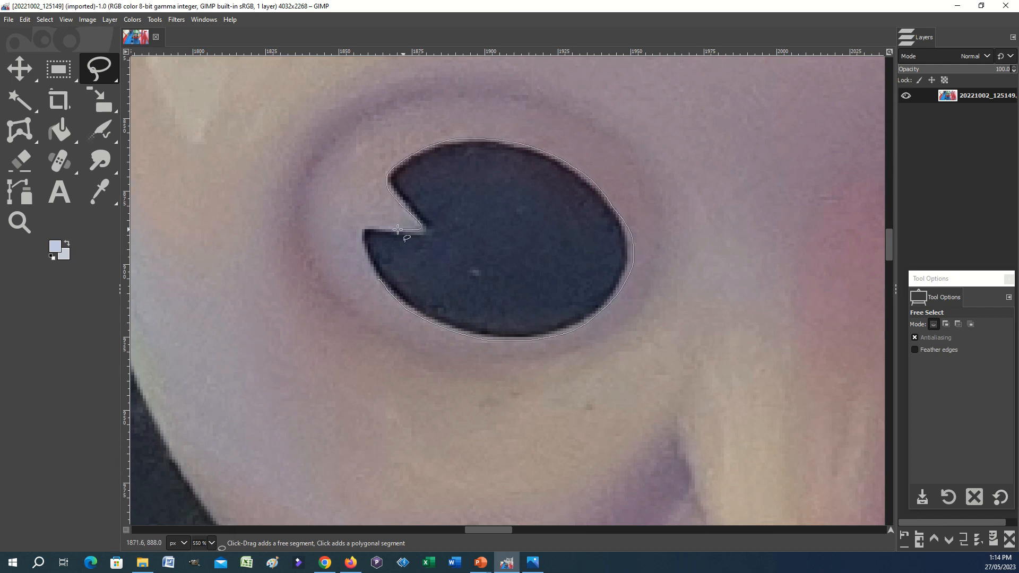
left_click(44, 20)
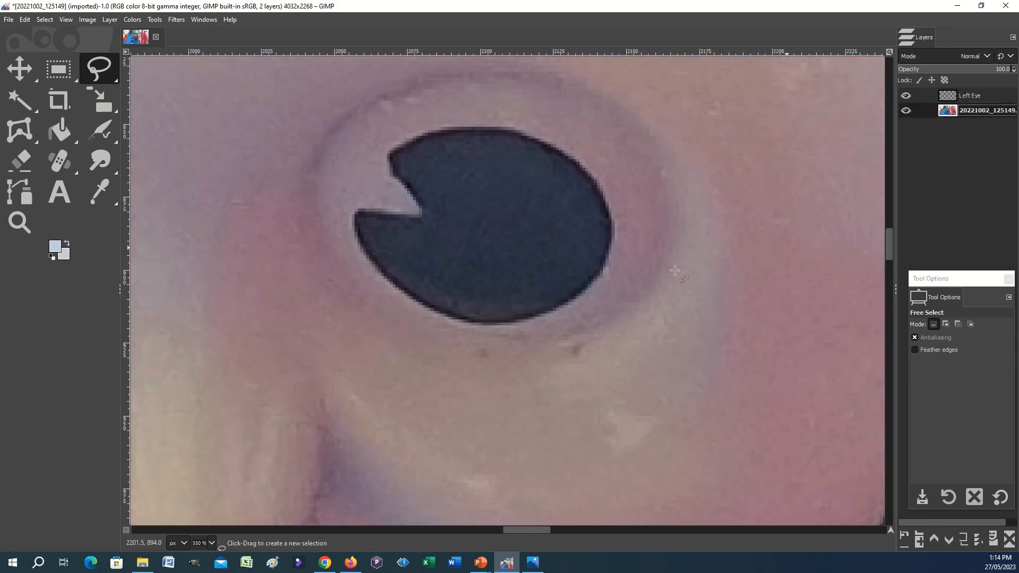
left_click_drag(383, 254, 536, 140)
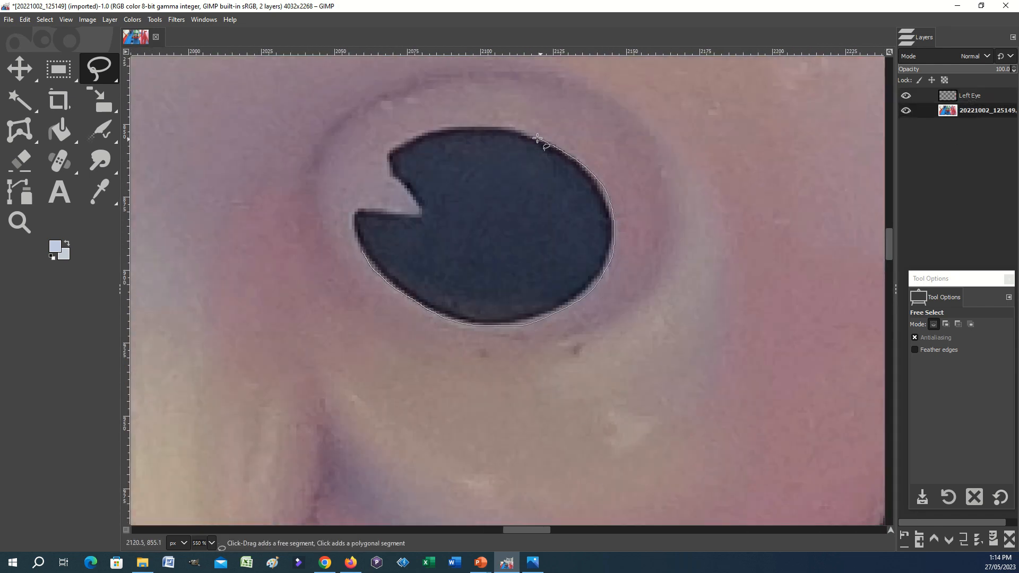
left_click(357, 250)
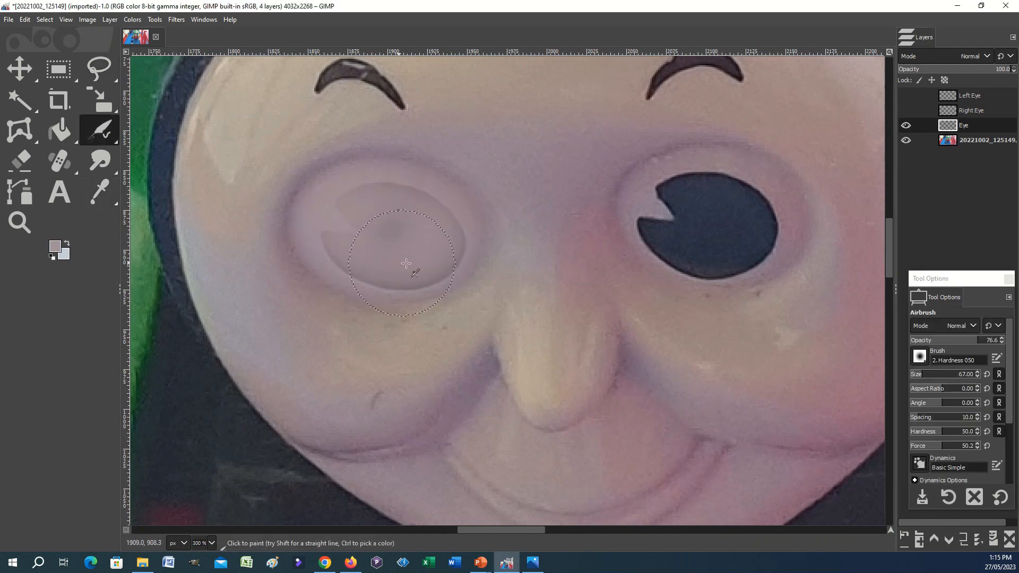
- Airbrush face colour over the left and right pupils, touching up the right eye's edge
left_click(405, 263)
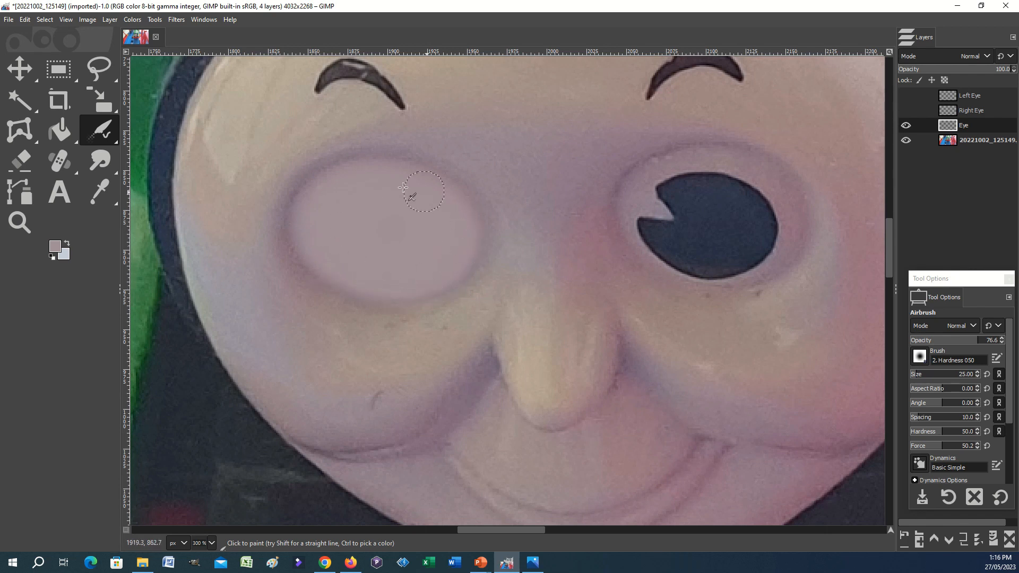
left_click(683, 238)
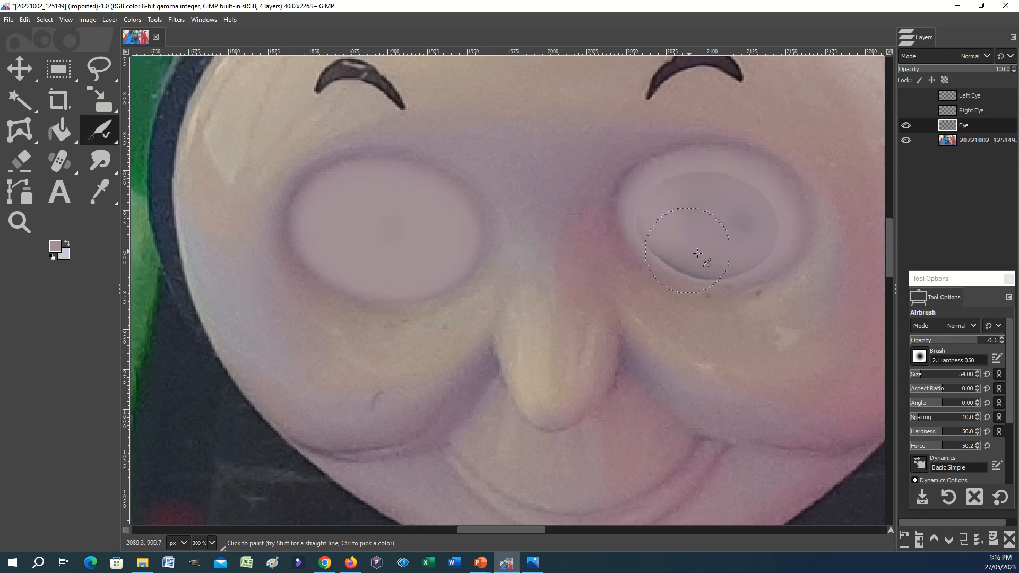
left_click(695, 254)
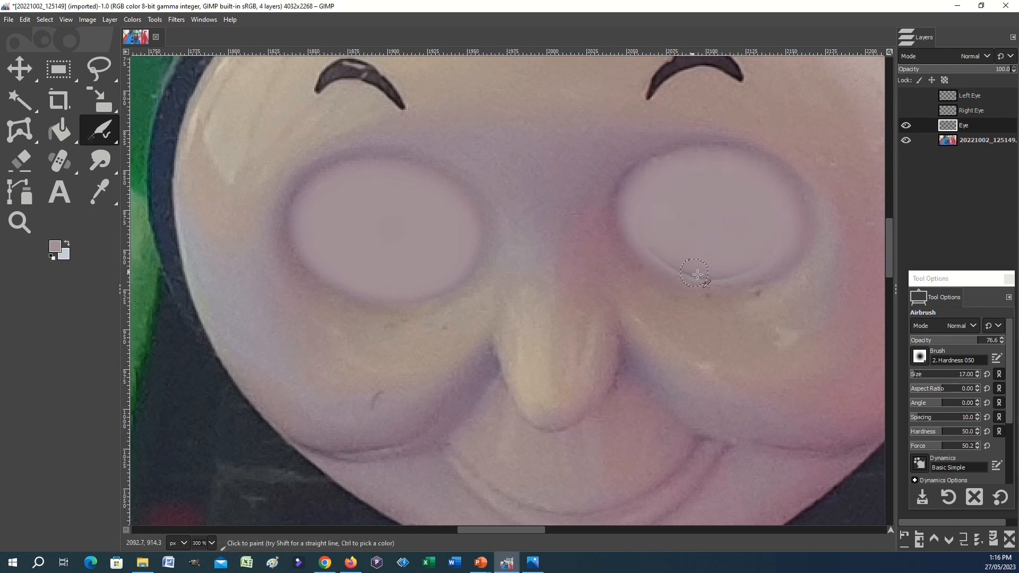